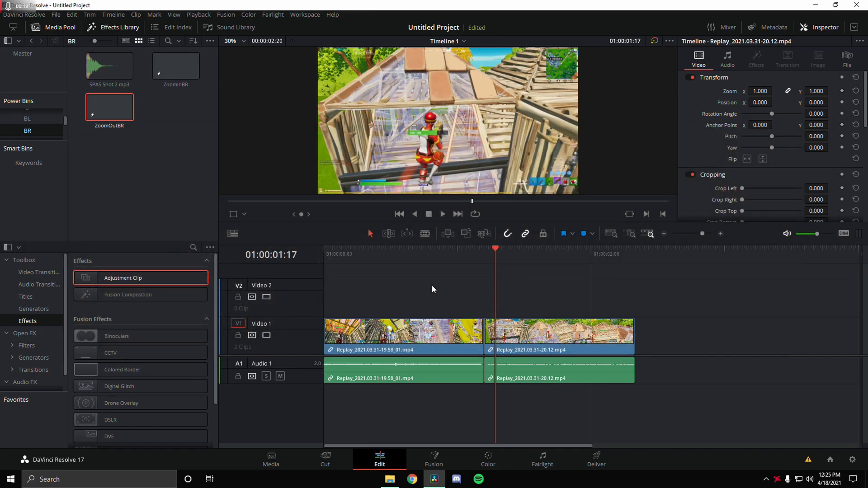
pyautogui.moveTo(464, 289)
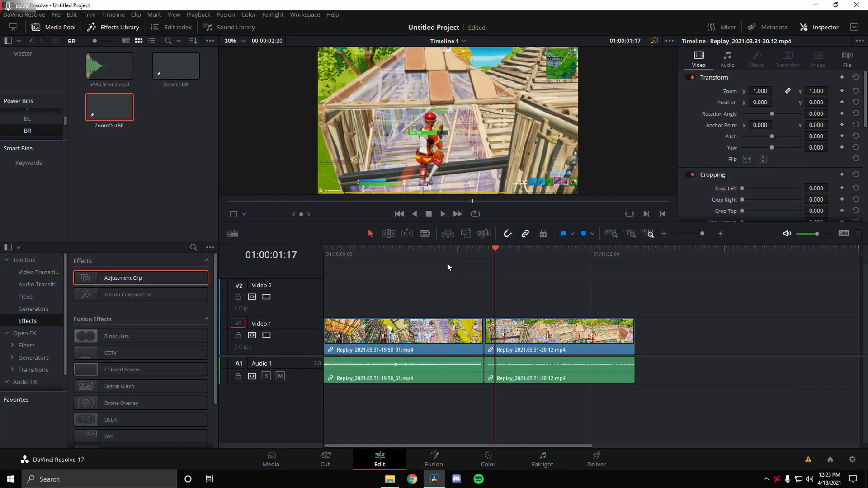
pyautogui.moveTo(394, 285)
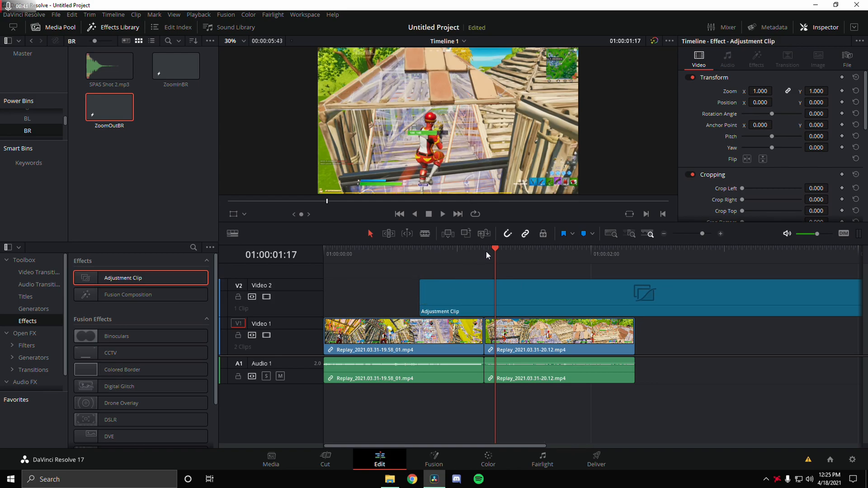
pyautogui.click(440, 249)
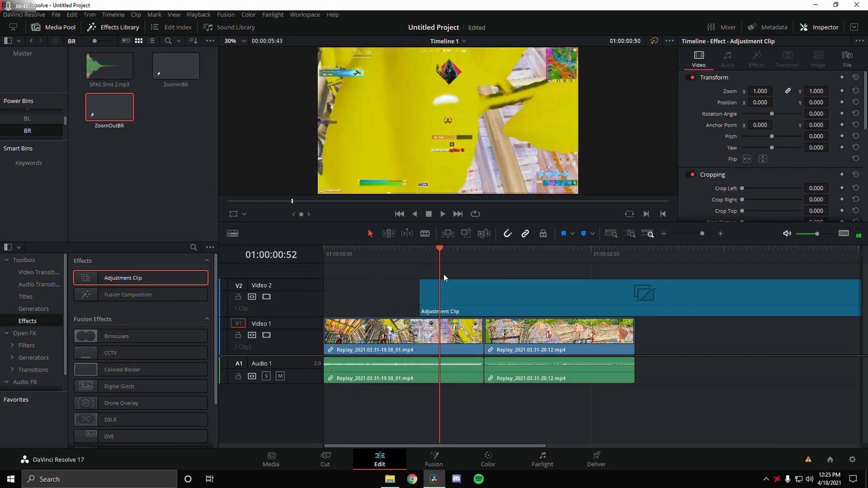
pyautogui.click(483, 250)
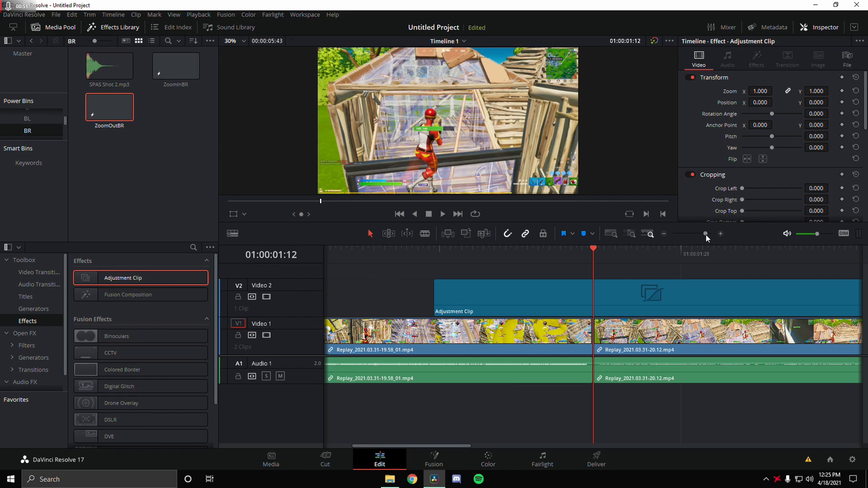
pyautogui.moveTo(691, 253)
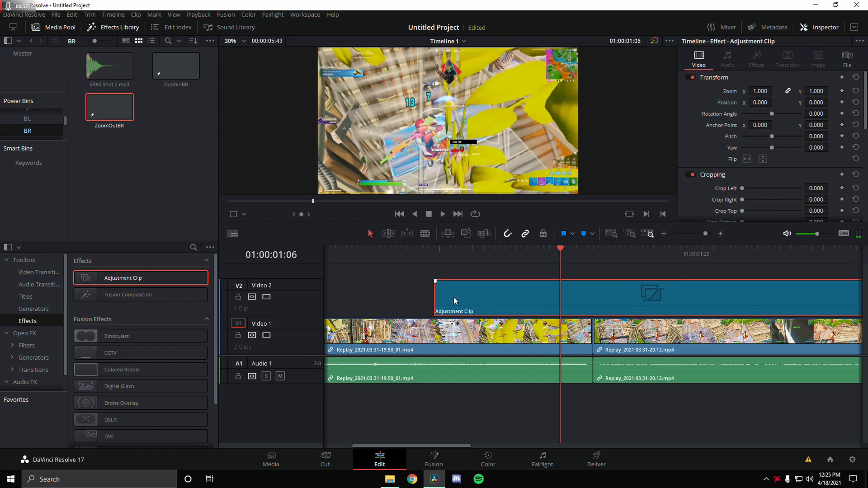
# - Trim the adjustment clip to a brief span just covering the cut between the two clips
pyautogui.moveTo(454, 299); pyautogui.dragTo(541, 308)
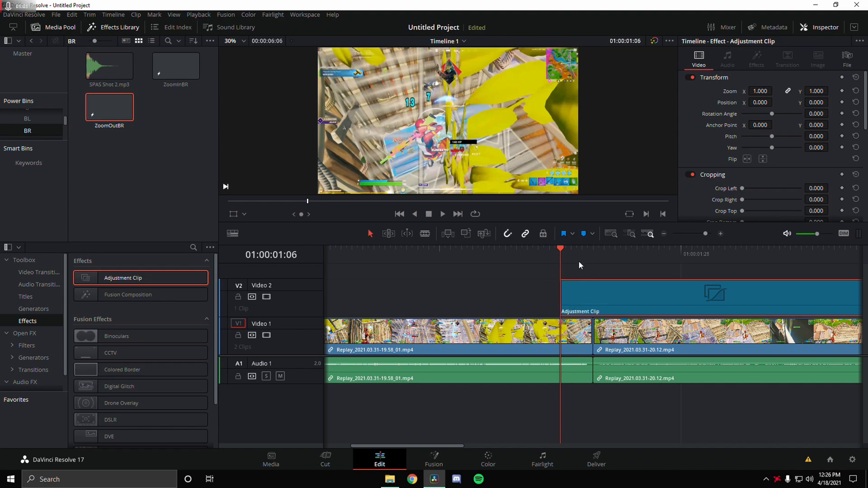
pyautogui.moveTo(568, 256)
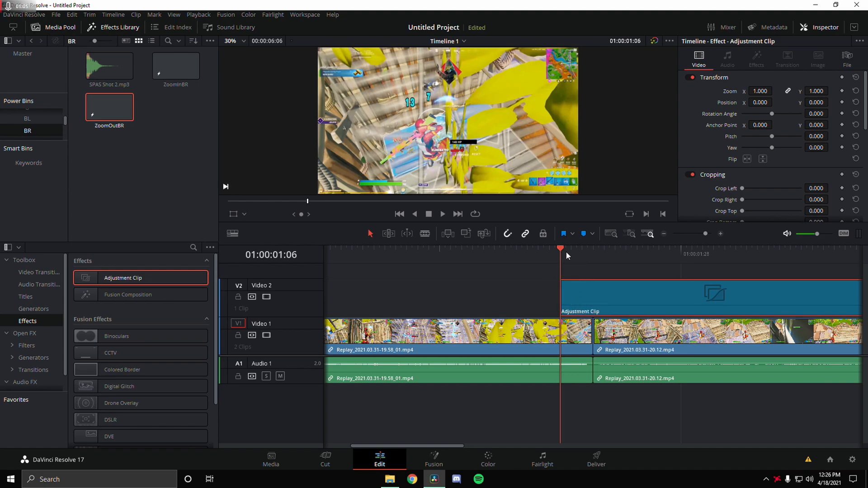
pyautogui.click(593, 249)
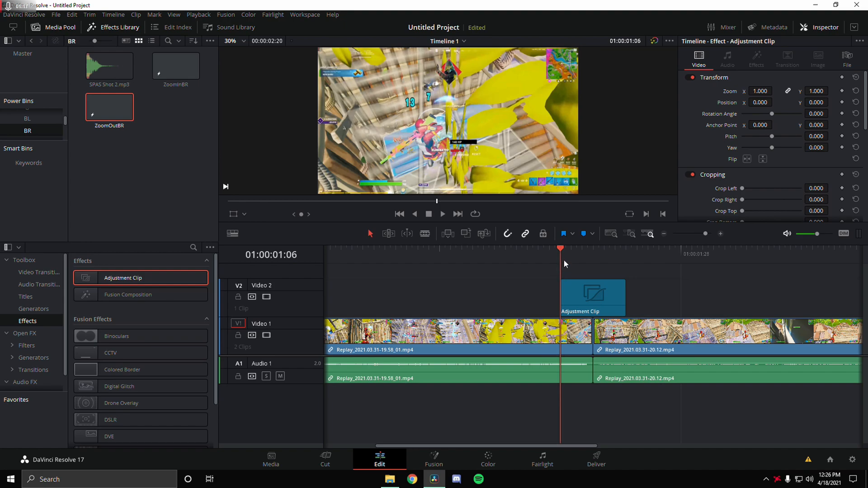
pyautogui.click(433, 456)
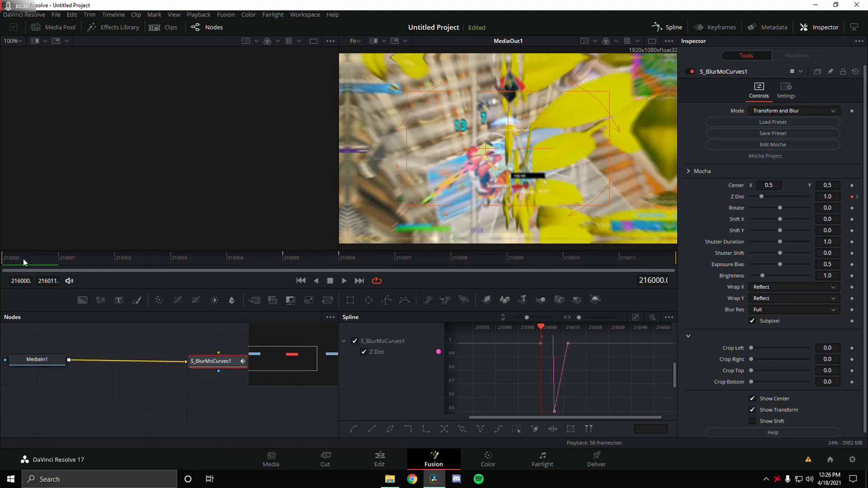
# - Scrub the S_BlurMoCurves1 composition to its last frame, where Z Dist eases to about 0.92
pyautogui.click(277, 258)
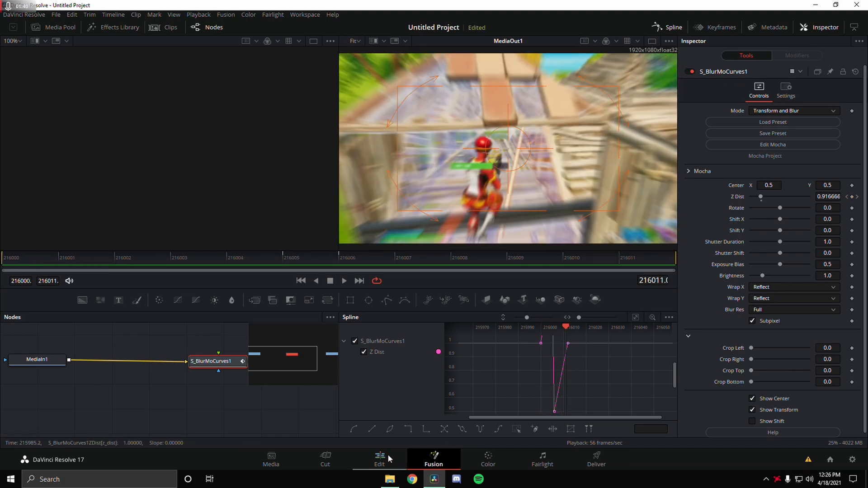
# - Back on the Edit page, fit the timeline and preview the blur transition over the cut
pyautogui.click(378, 458)
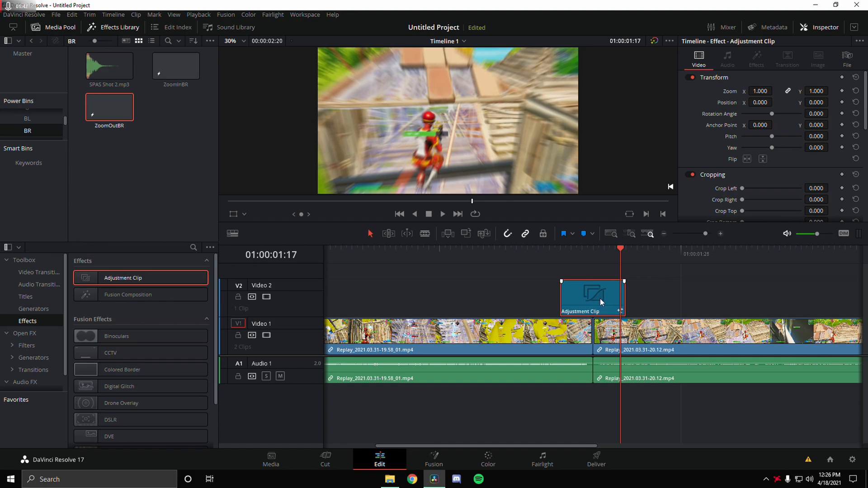
pyautogui.press('ctrl+v')
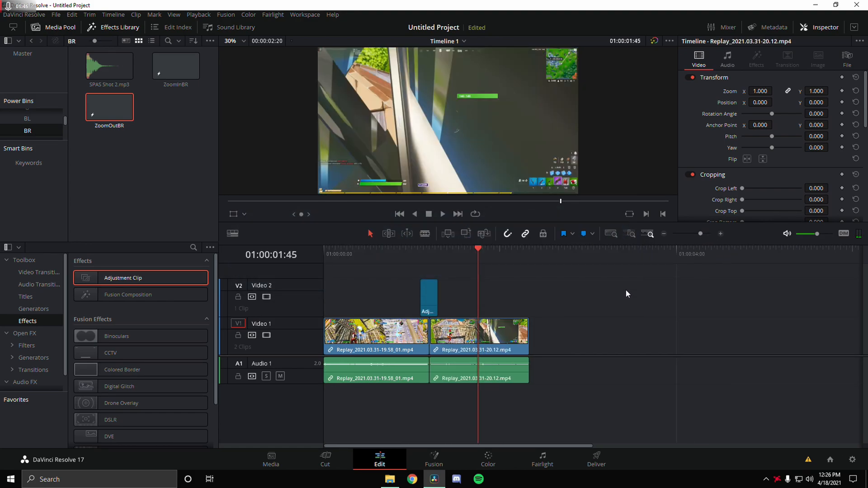
pyautogui.click(460, 264)
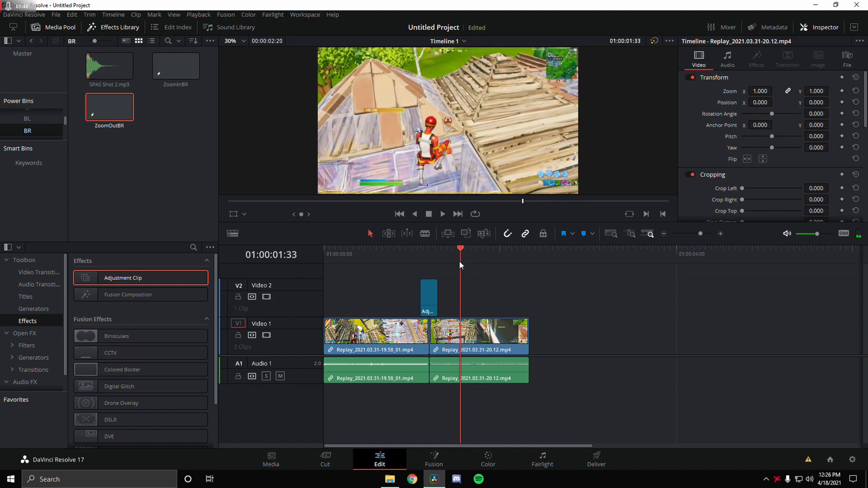